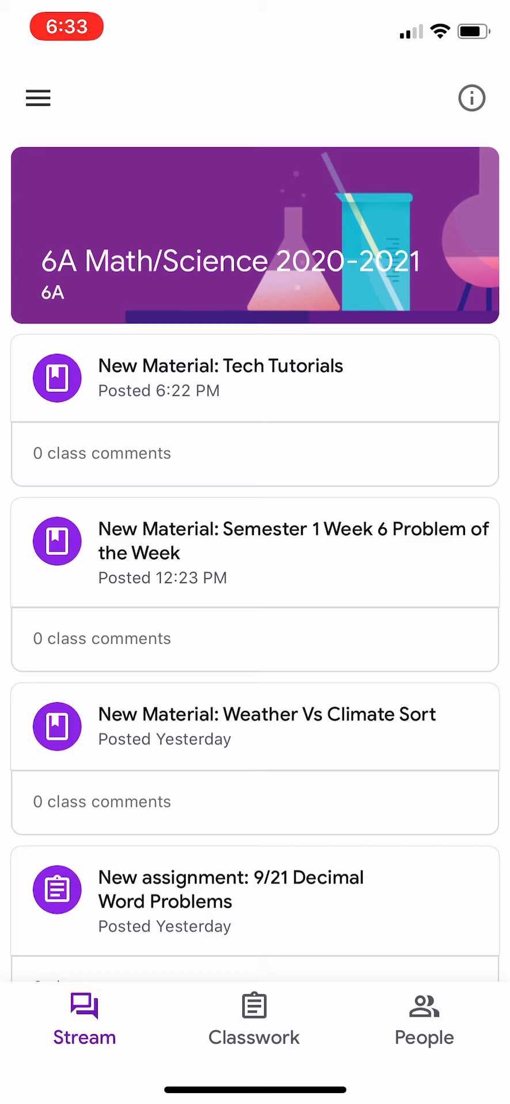
Step: Open '9/21 Decimal Word Problems' under Math - Unit 1 in Classwork
{"action": "left_click", "coordinate": [254, 1018]}
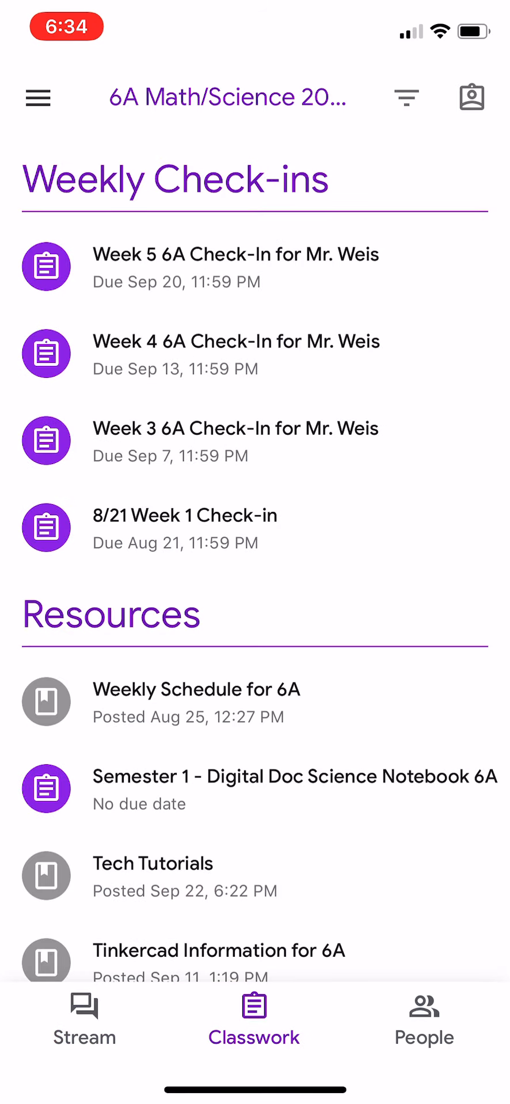
{"action": "scroll", "scroll_direction": "down", "scroll_amount": 3}
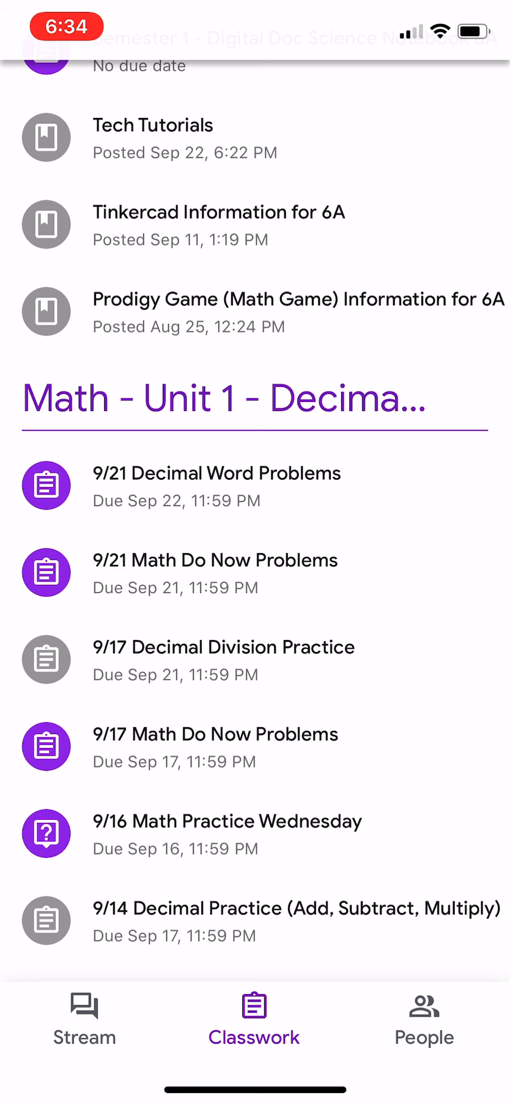
{"action": "left_click", "coordinate": [216, 486]}
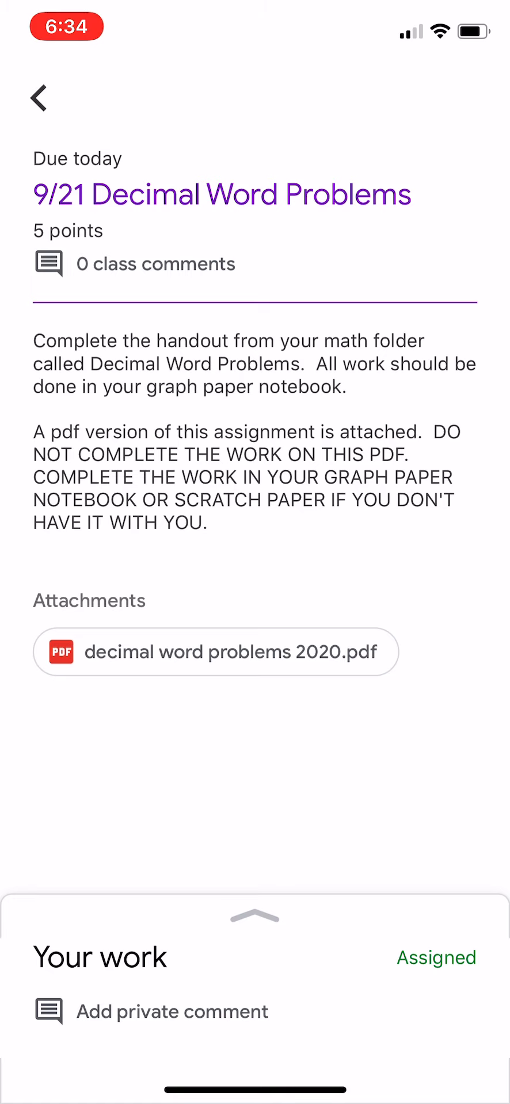
Step: Expand Your work and show the add-attachment options for the assignment
{"action": "left_click", "coordinate": [254, 916]}
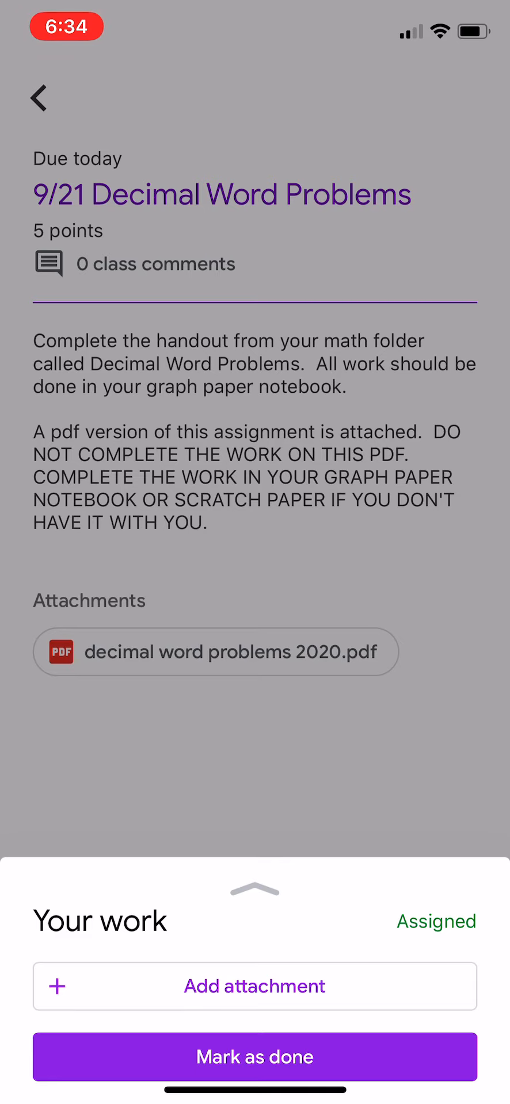
{"action": "left_click", "coordinate": [254, 986]}
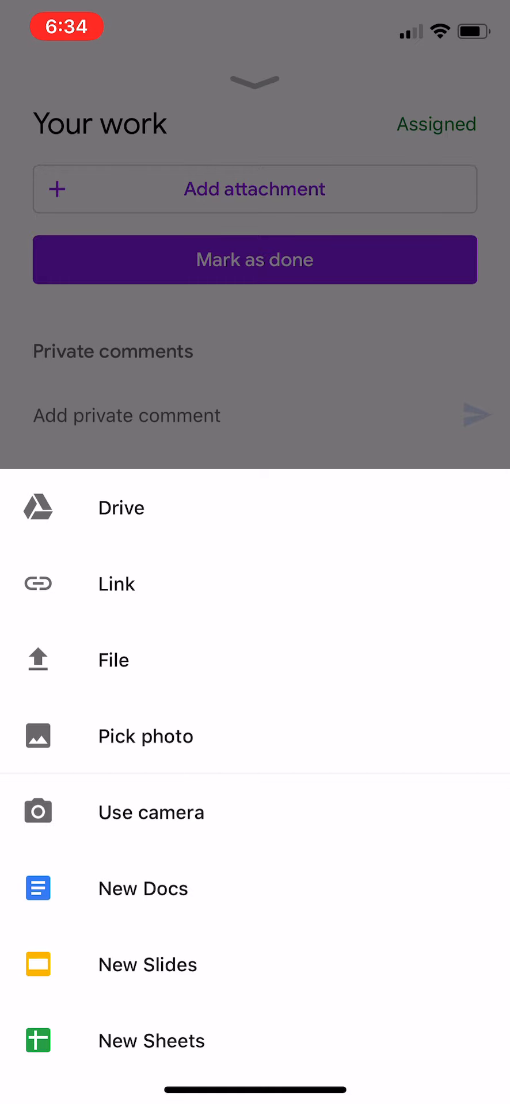
Step: Photograph the handwritten homework page with the camera and use the photo
{"action": "left_click", "coordinate": [151, 812]}
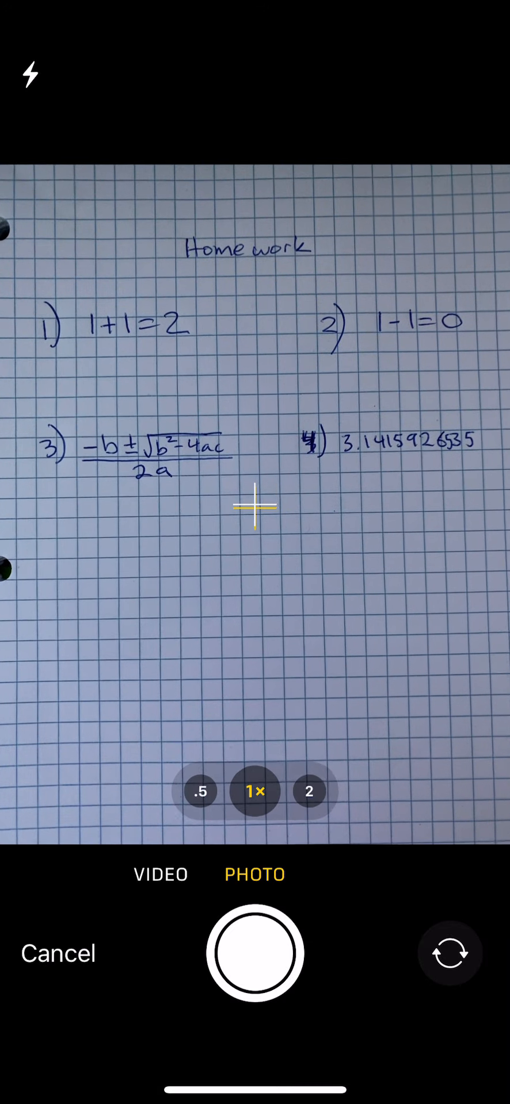
{"action": "left_click", "coordinate": [255, 954]}
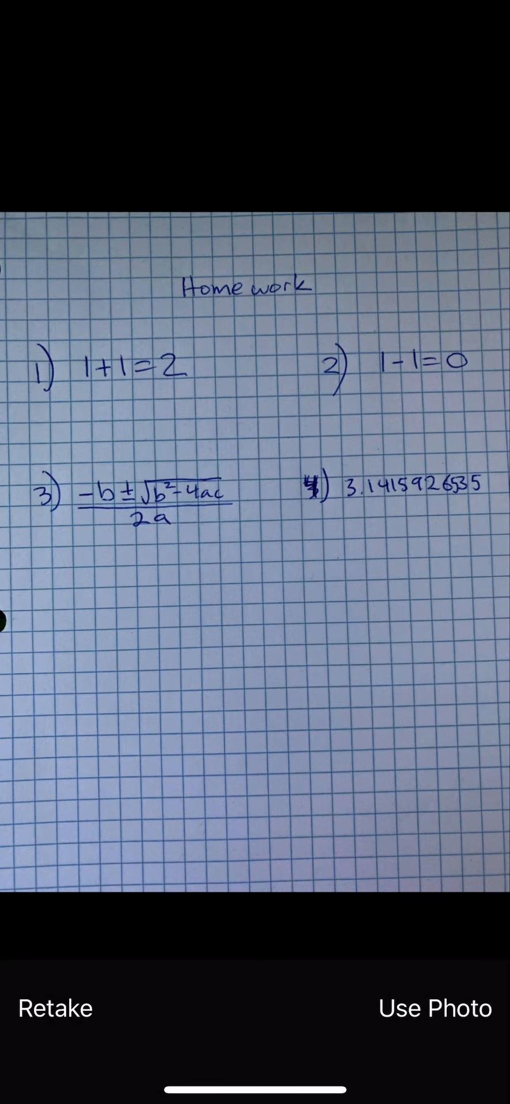
{"action": "left_click", "coordinate": [434, 1008]}
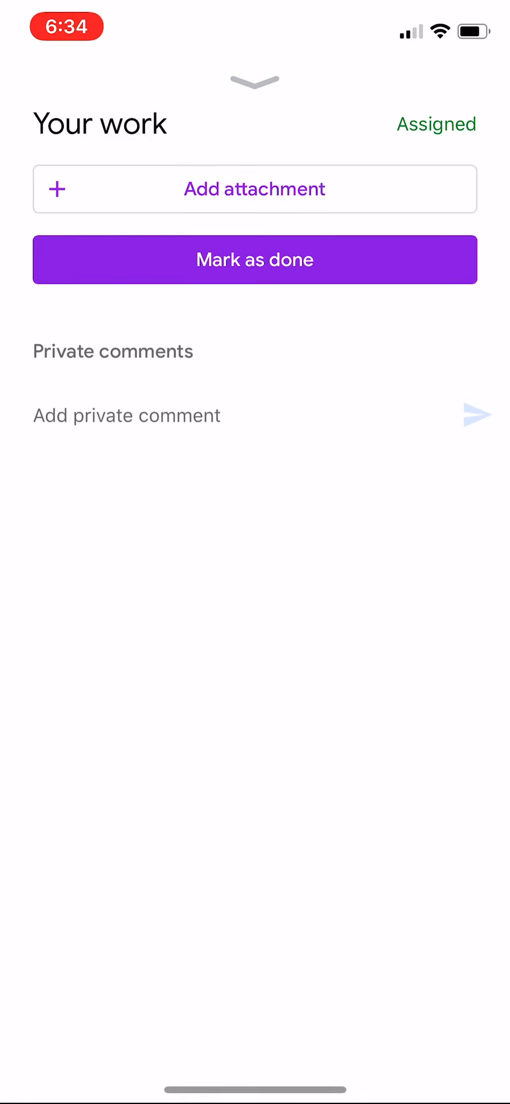
Step: Confirm the homework photo is attached with Turn in available, then reopen attachment choices
{"action": "left_click", "coordinate": [254, 189]}
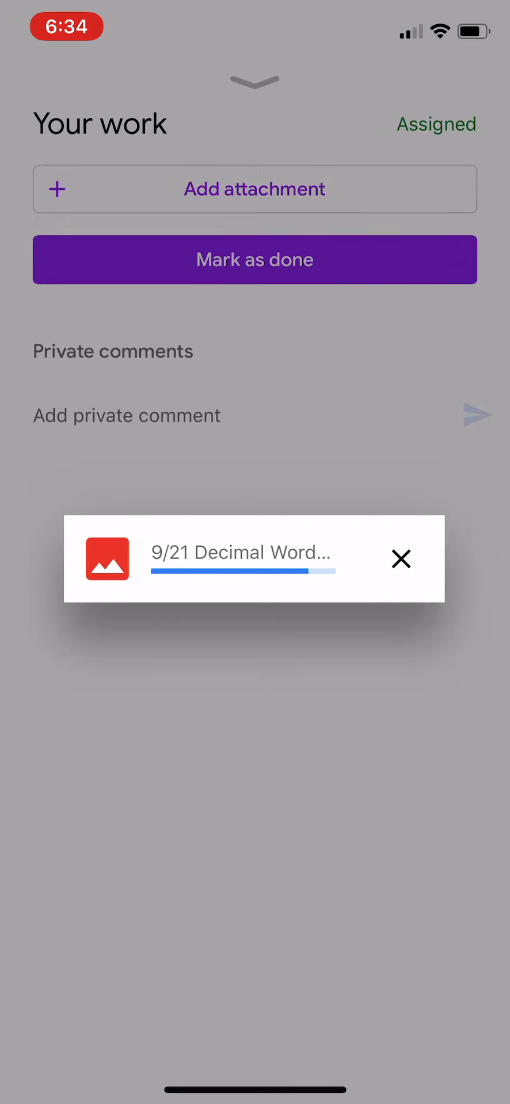
{"action": "left_click", "coordinate": [400, 559]}
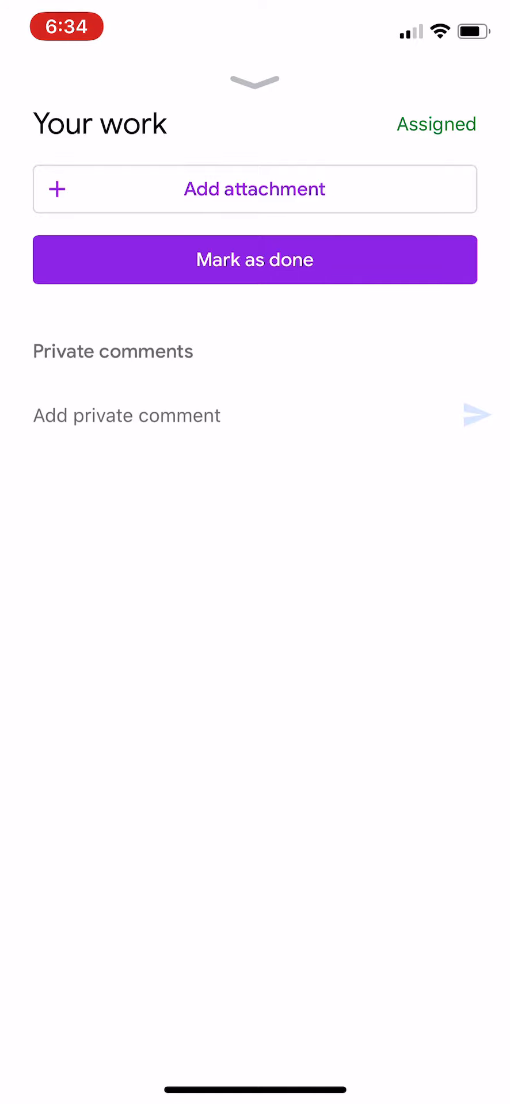
{"action": "left_click", "coordinate": [254, 189]}
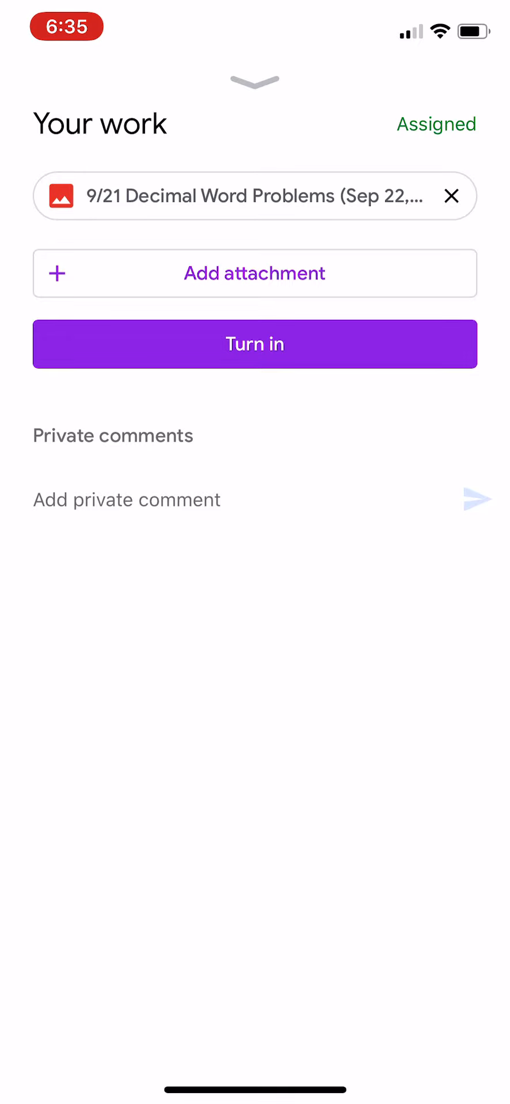
{"action": "left_click", "coordinate": [254, 274]}
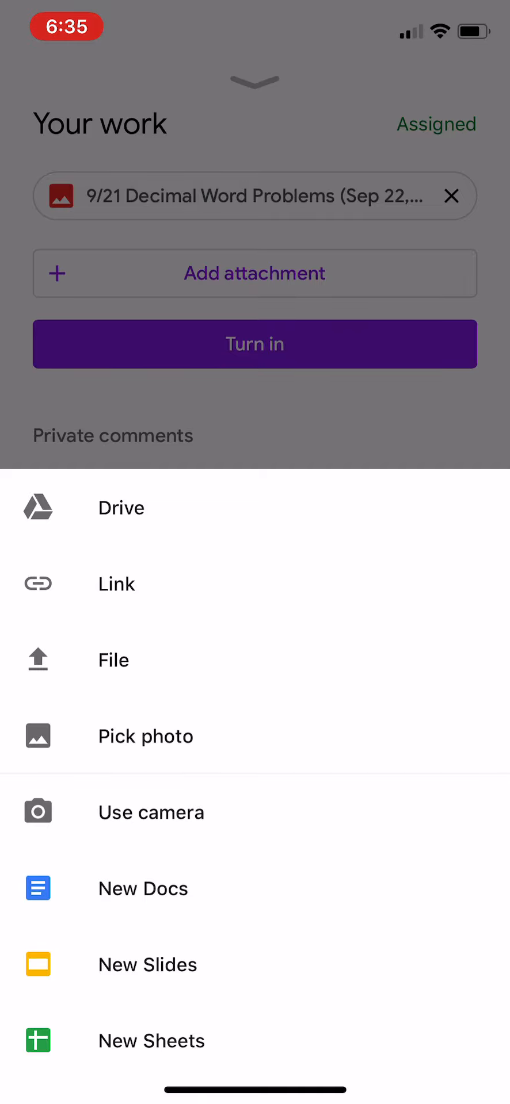